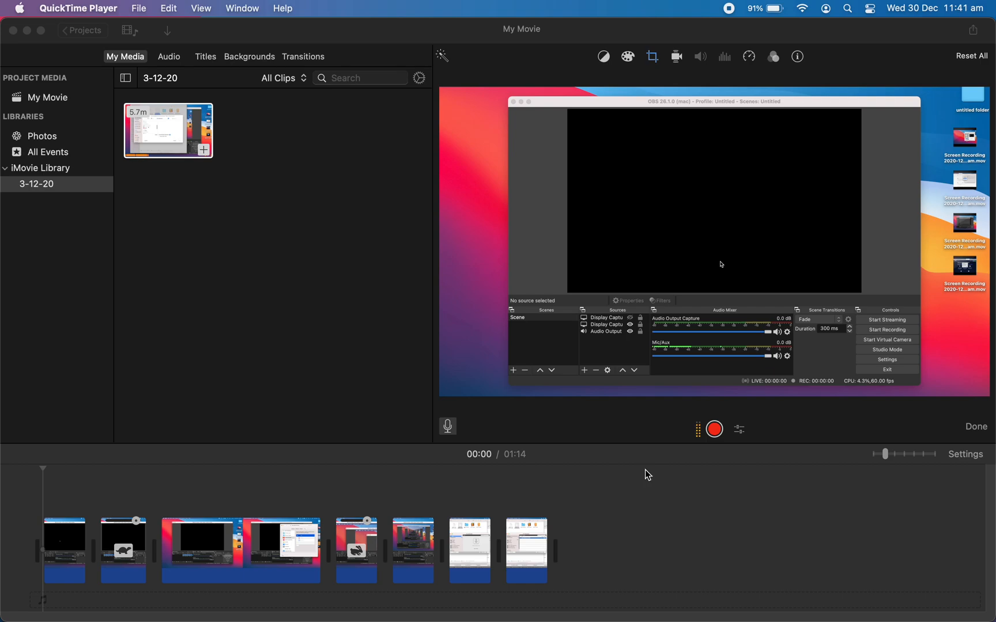
mouse_move(695, 492)
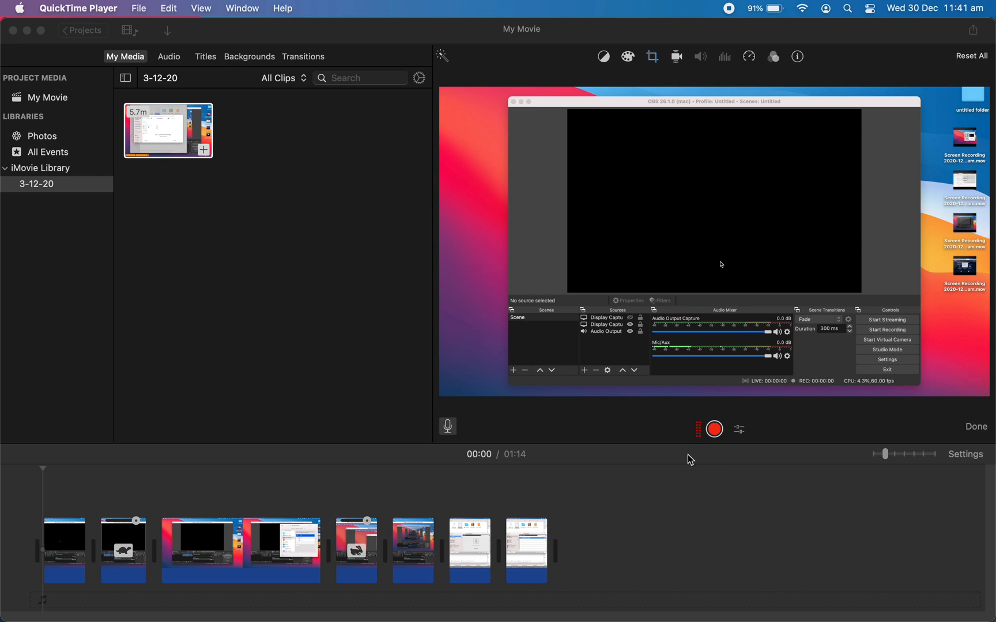
mouse_move(850, 172)
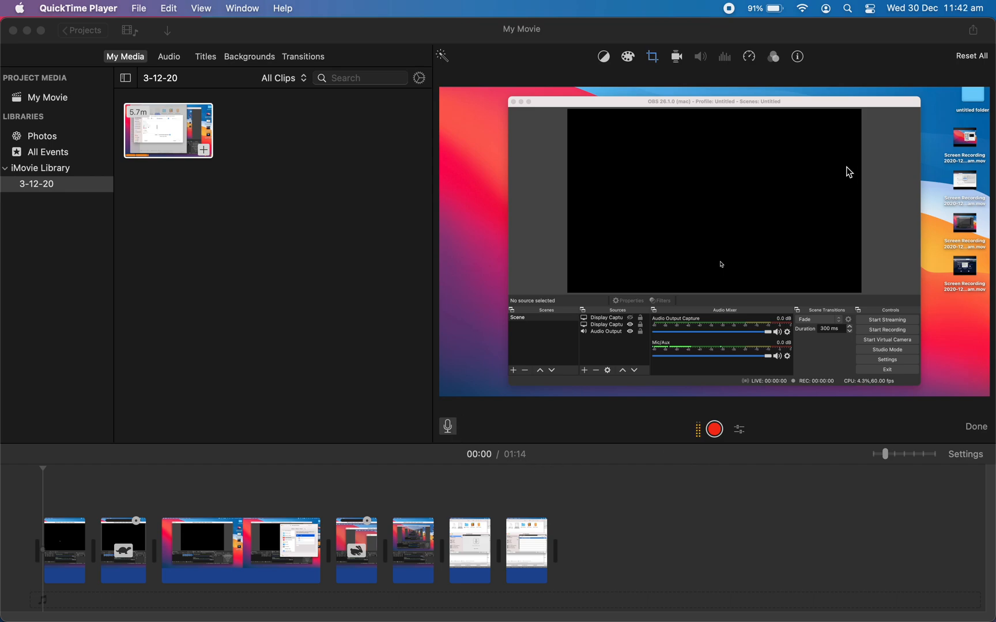
- Show the voiceover tools and open Voiceover Options with the input source list, External Microphone selected
left_click(448, 425)
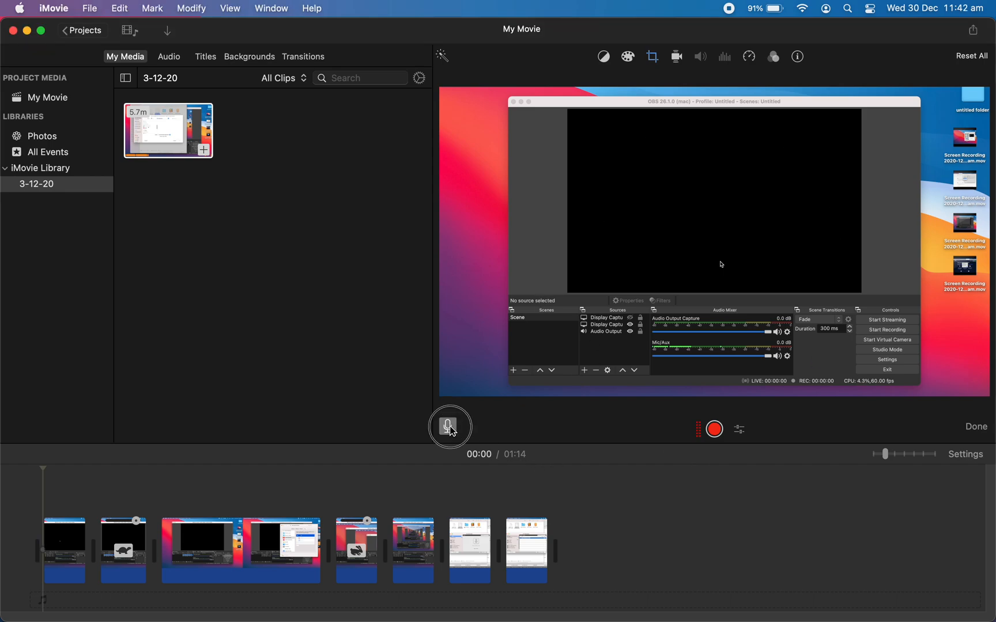
left_click(450, 425)
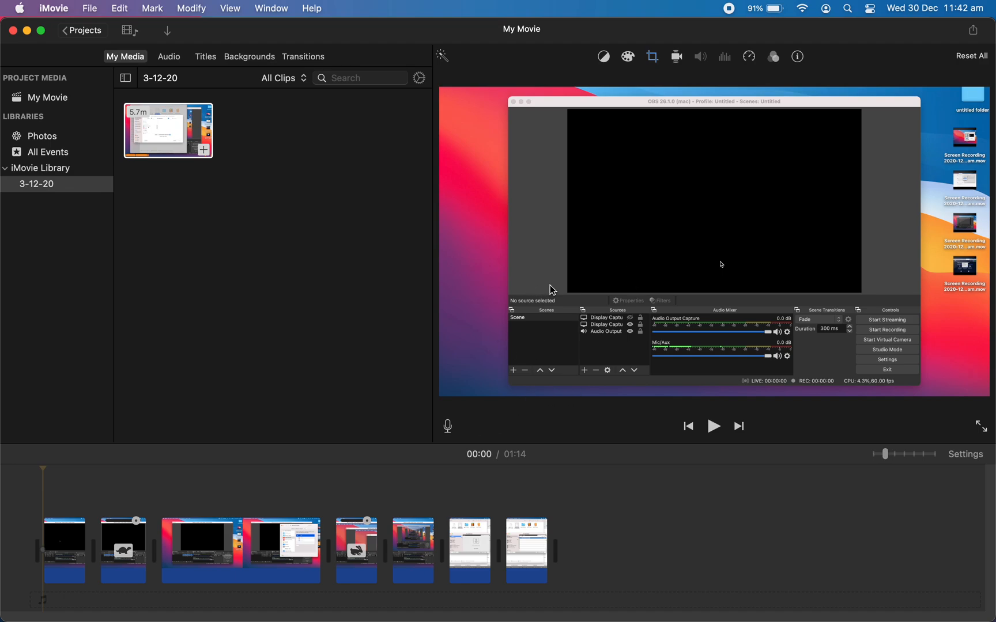
mouse_move(449, 429)
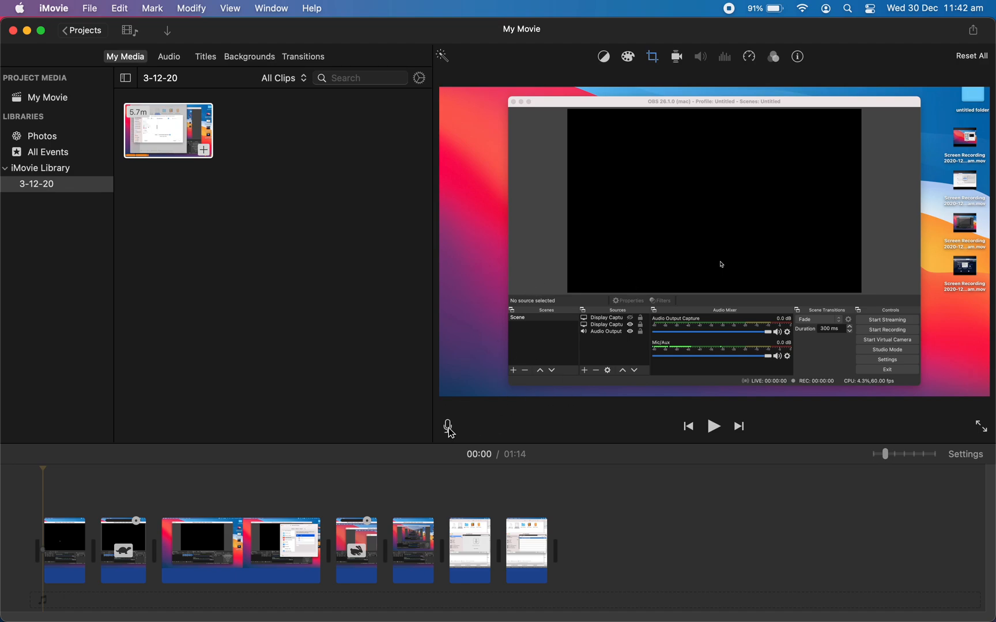
left_click(448, 426)
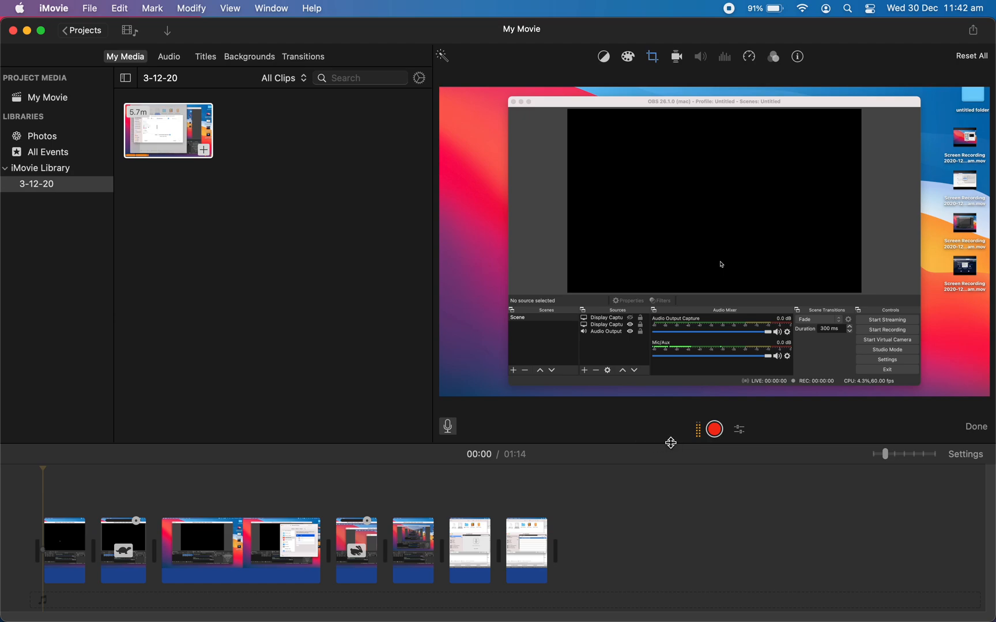
mouse_move(752, 440)
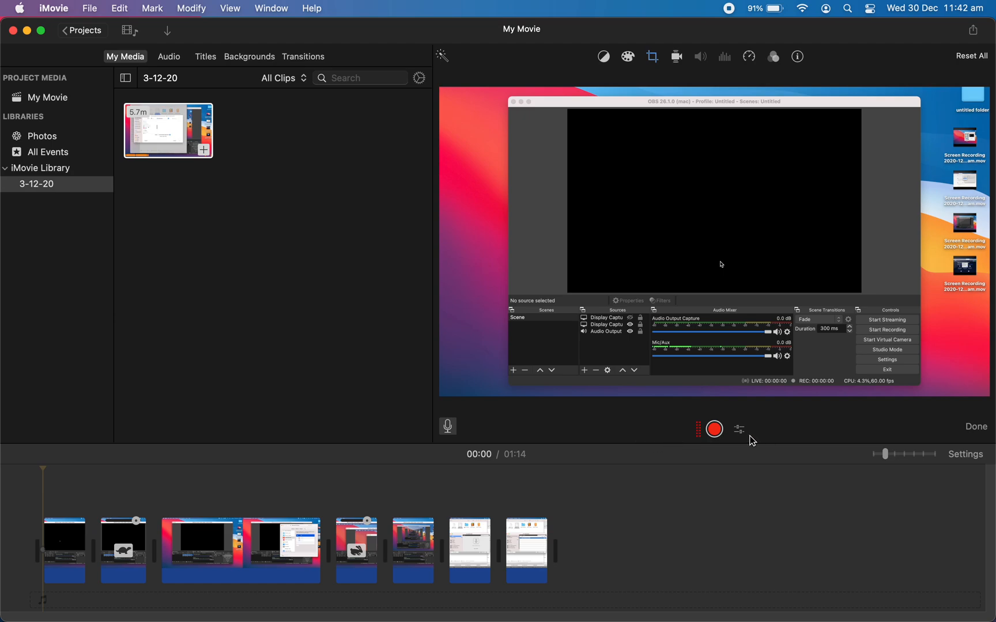
mouse_move(789, 451)
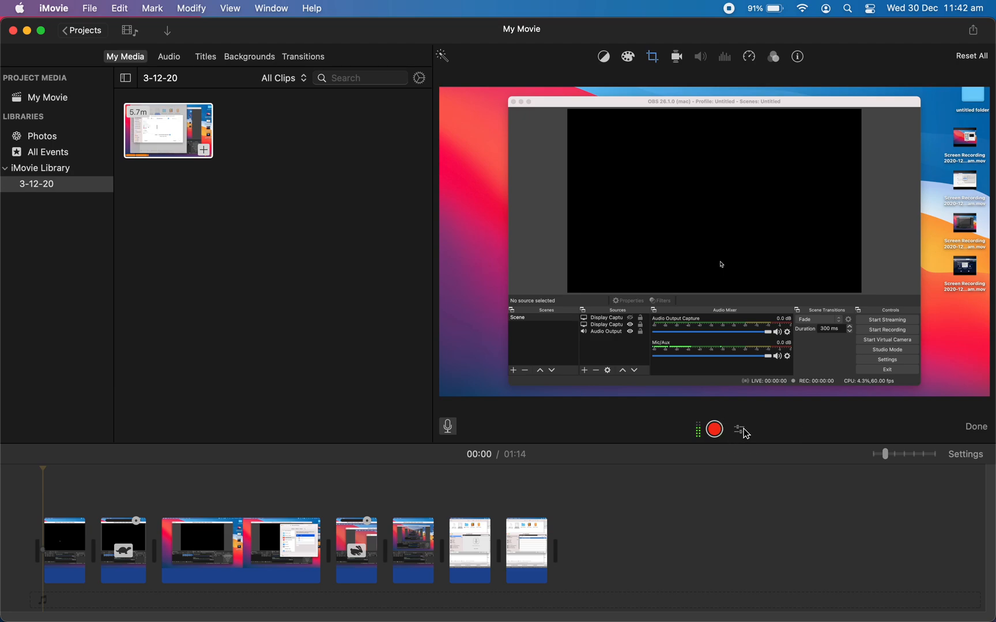
mouse_move(714, 435)
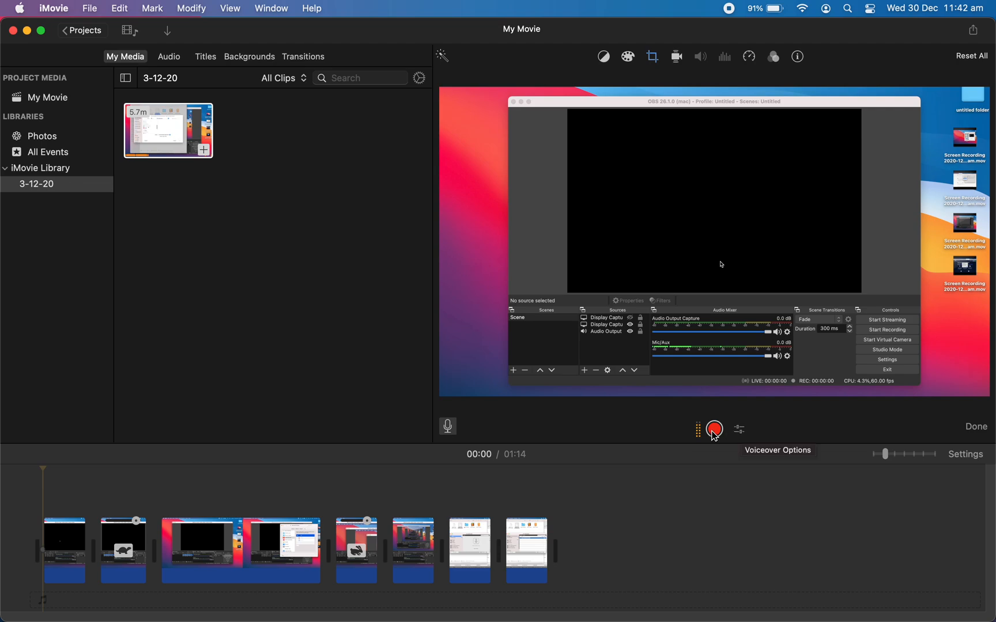
mouse_move(742, 437)
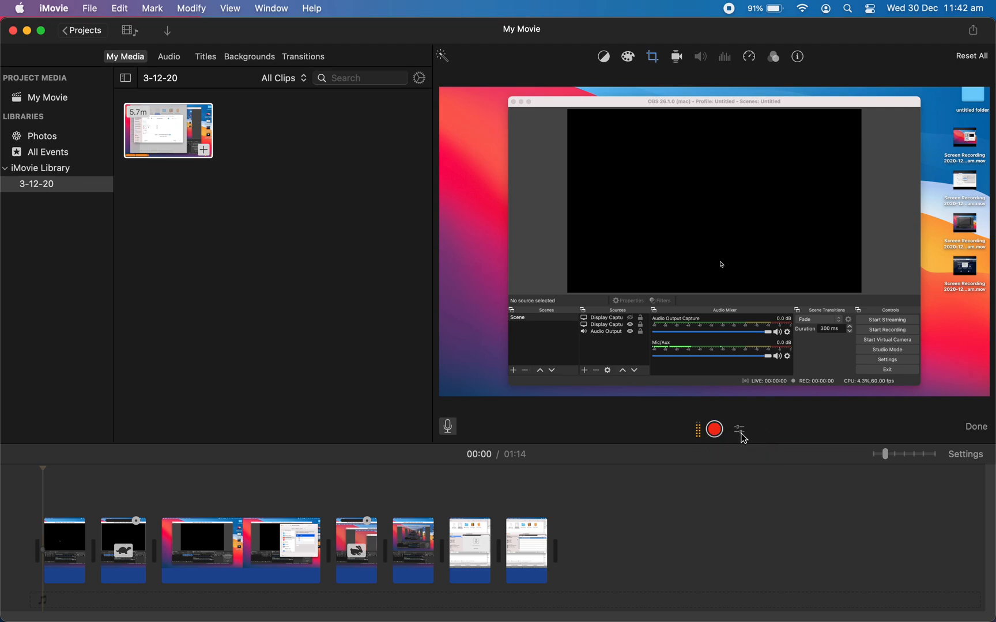
left_click(738, 430)
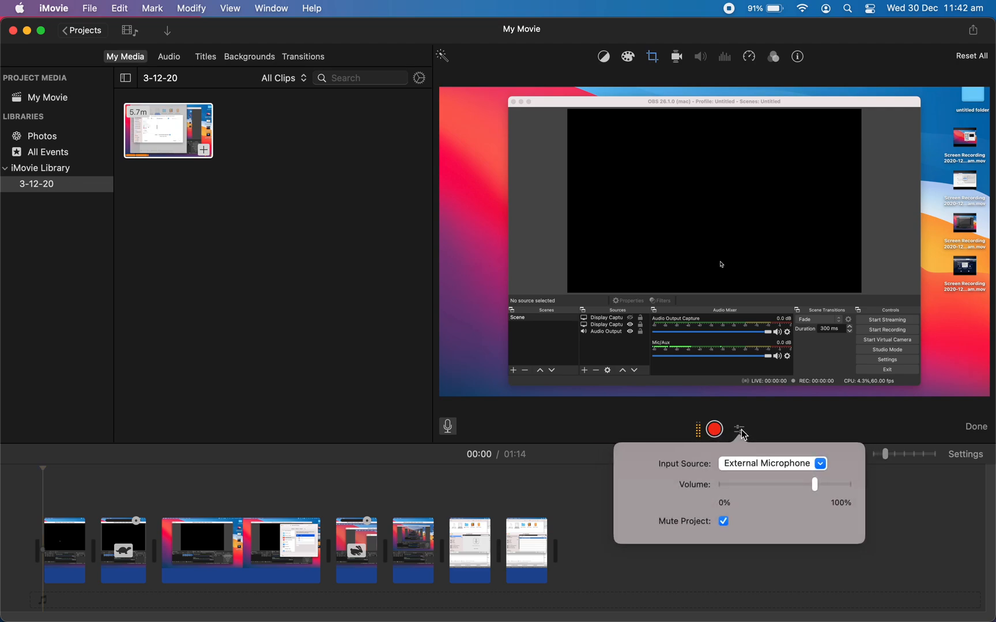
mouse_move(707, 468)
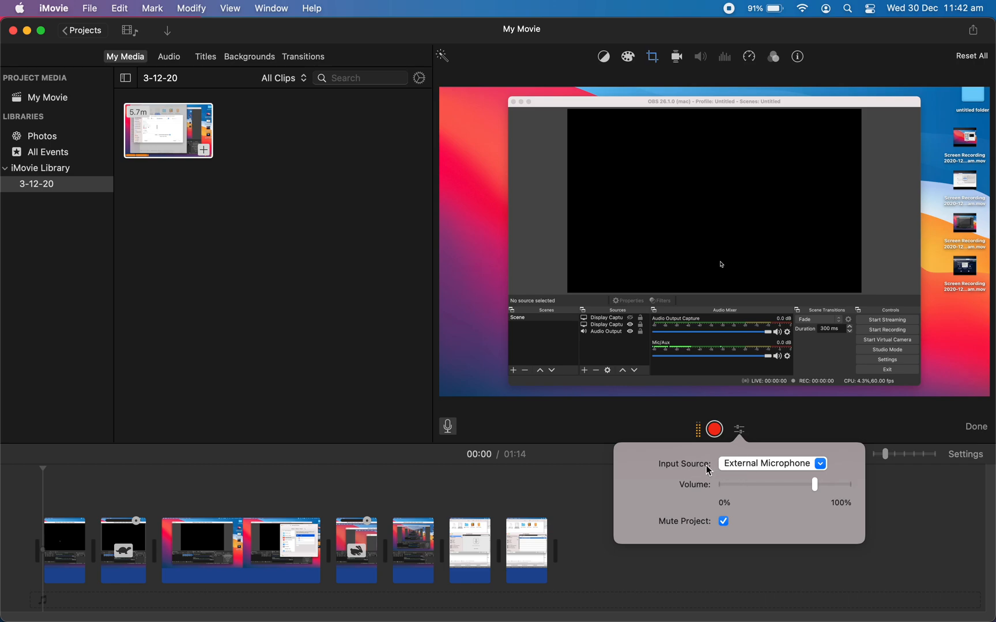
mouse_move(753, 471)
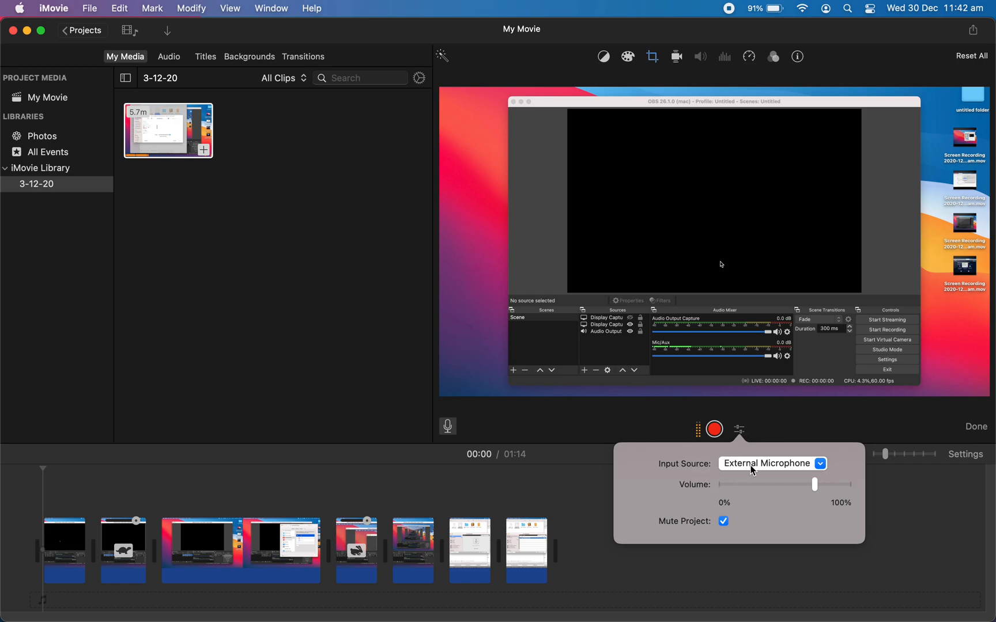
left_click(771, 463)
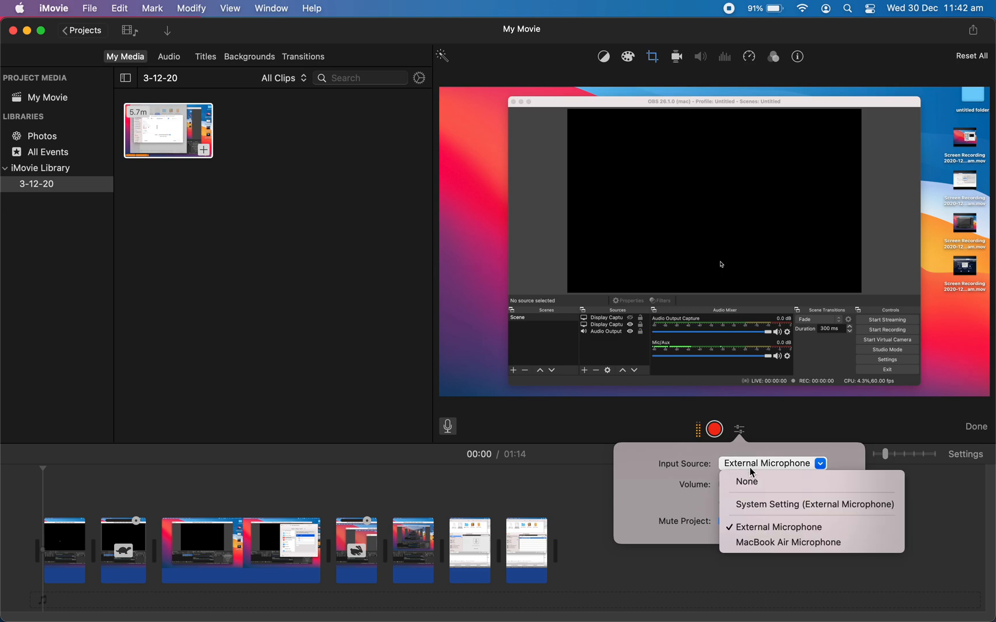
mouse_move(762, 542)
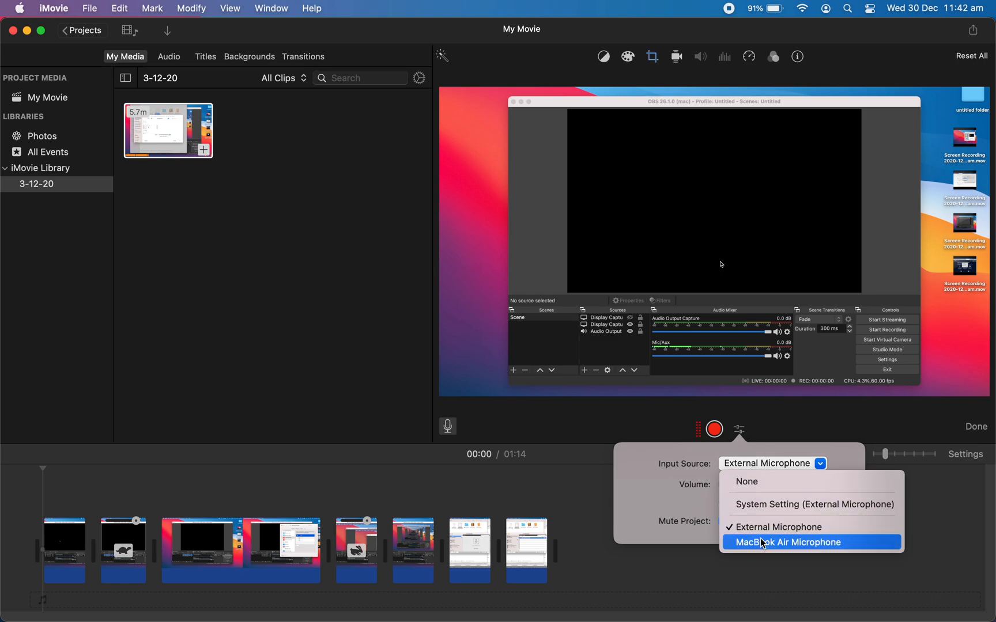
mouse_move(755, 550)
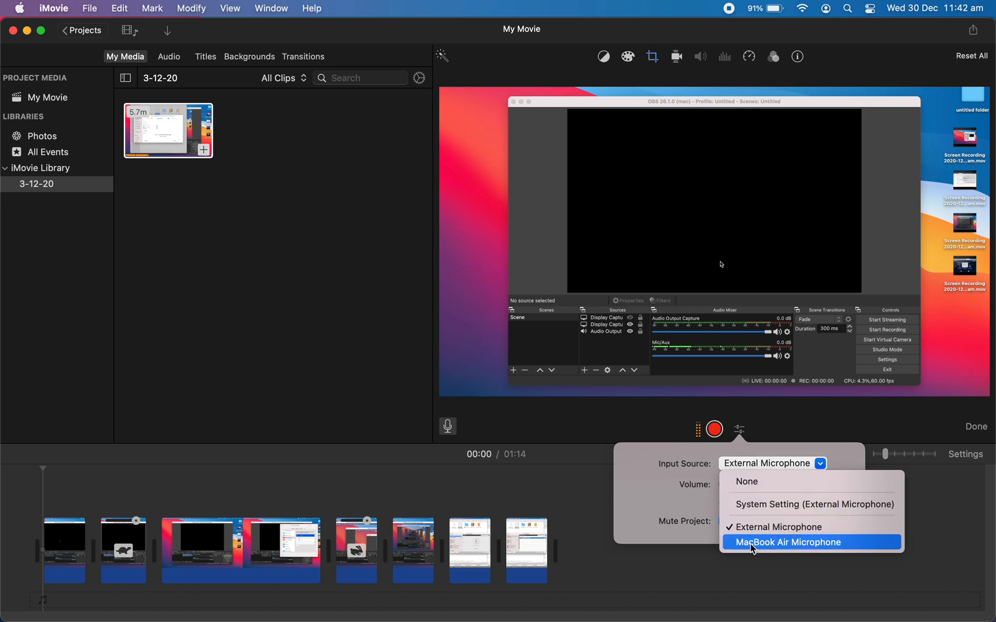
mouse_move(768, 512)
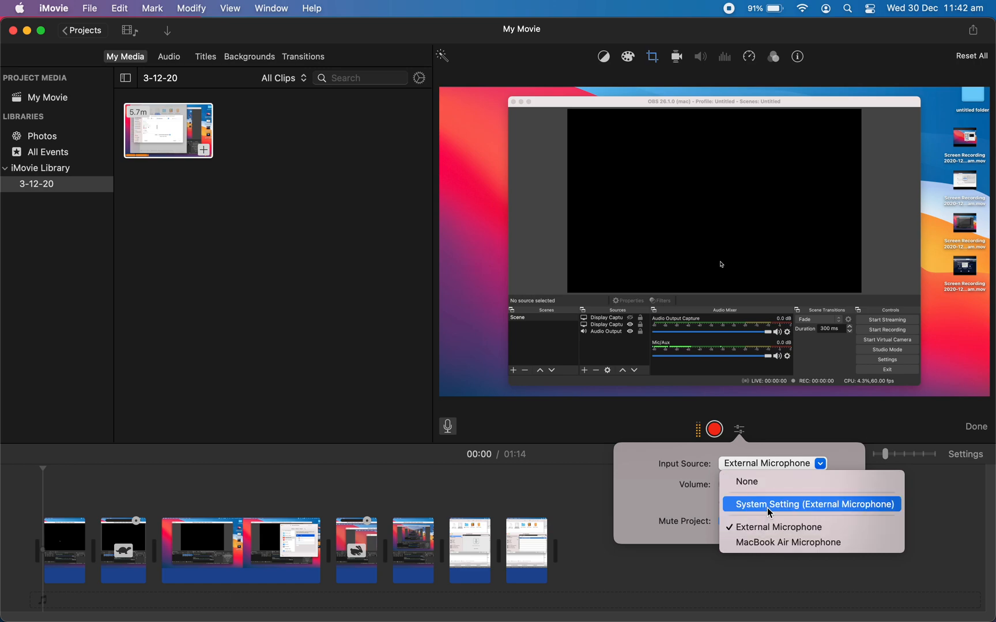
mouse_move(773, 527)
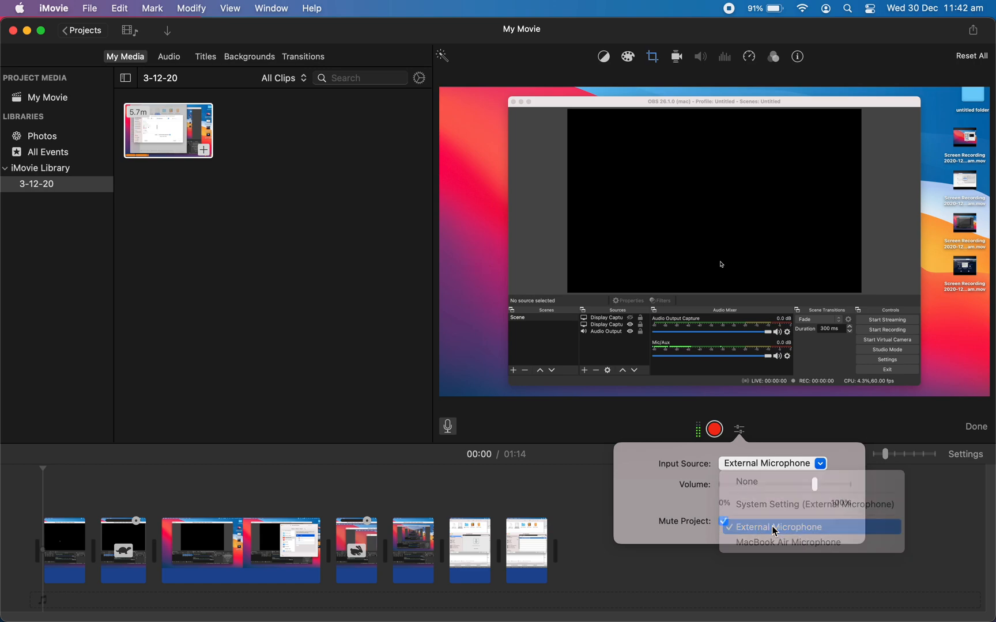
left_click(777, 527)
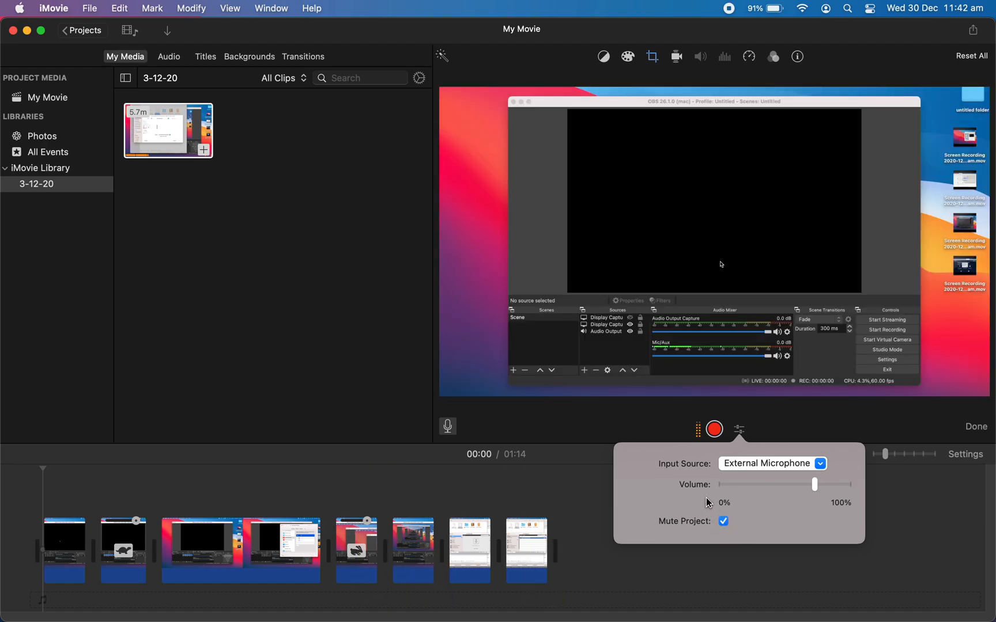
mouse_move(721, 476)
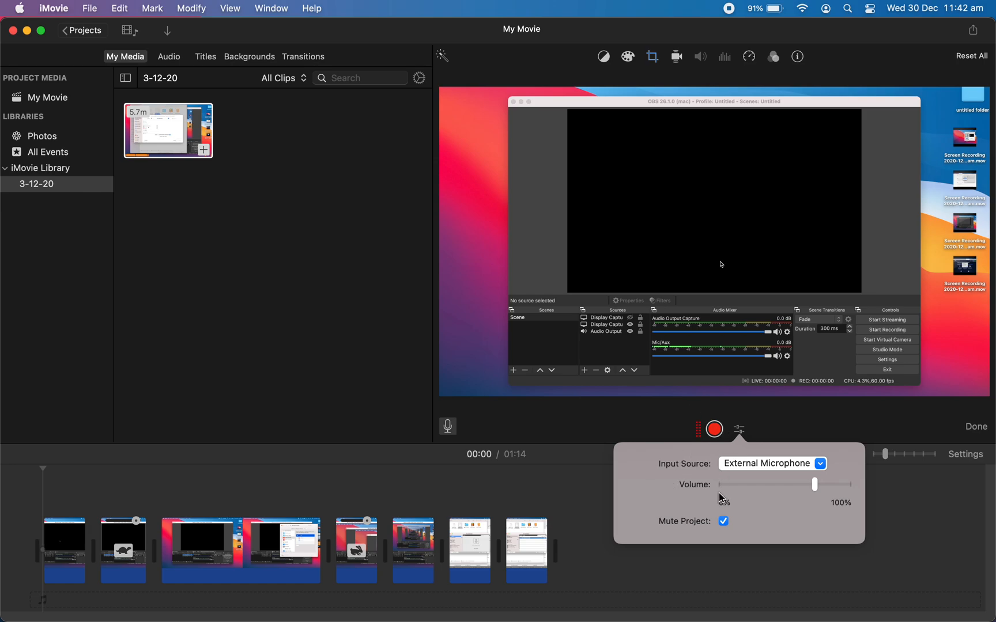
mouse_move(721, 496)
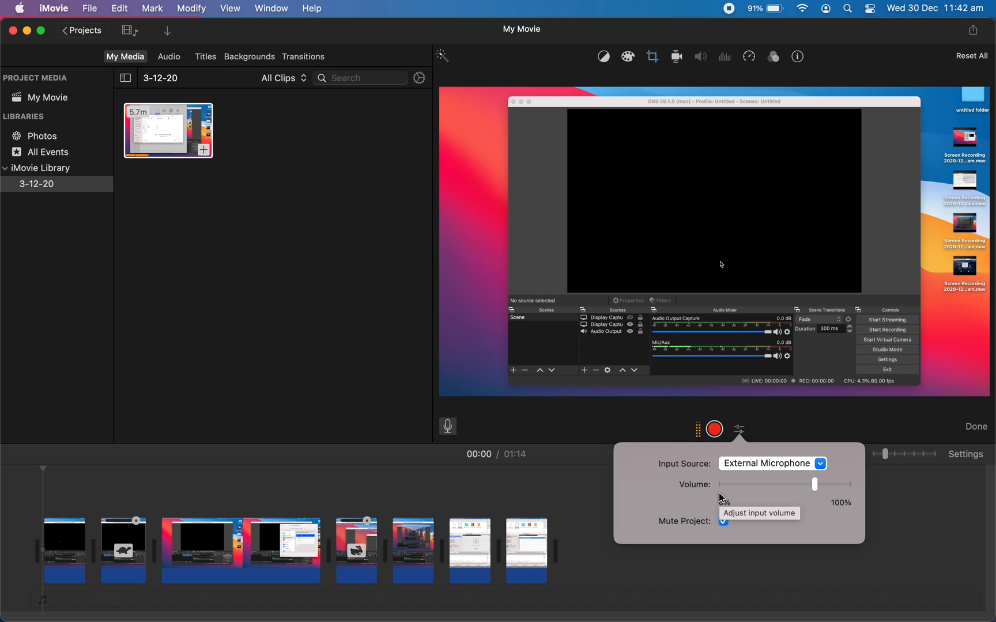